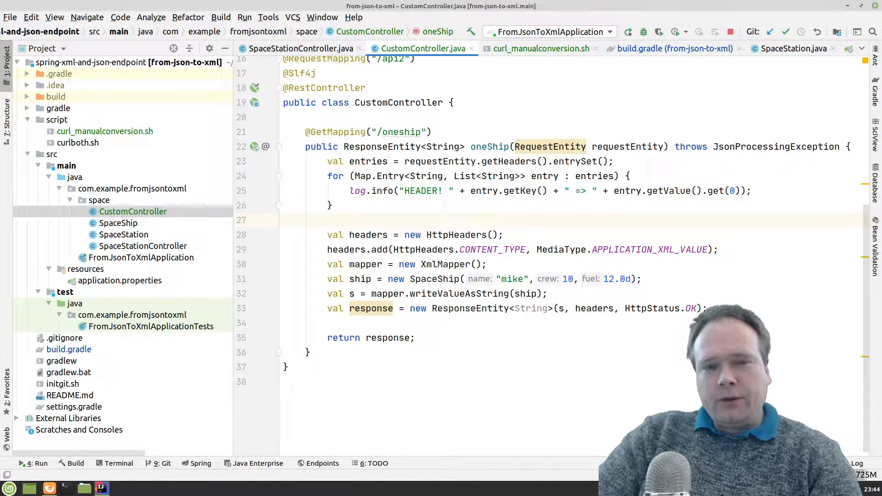
Run the FromJsonToXmlApplication configuration and watch the Run console until Tomcat starts on 8080.
left_click(284, 220)
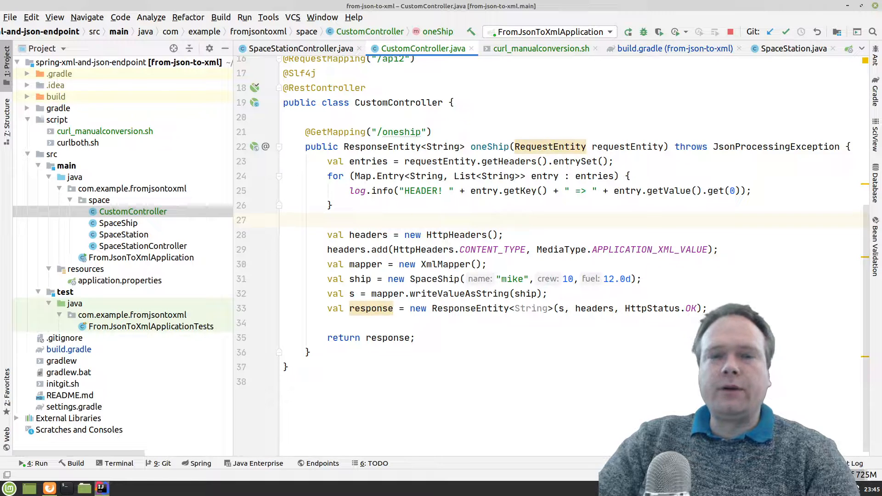
left_click(284, 219)
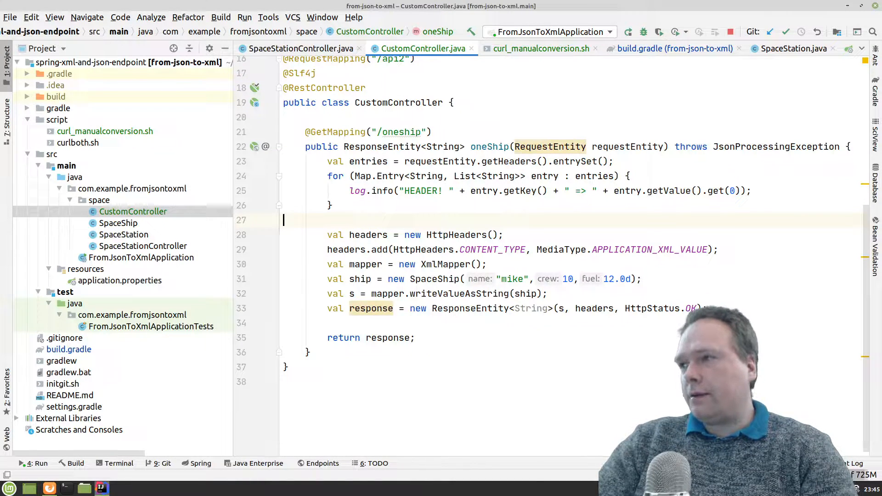
double_click(382, 146)
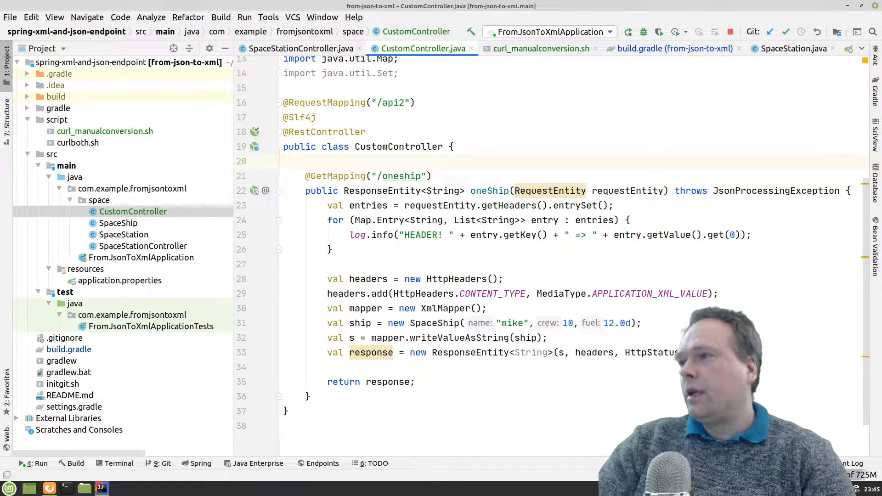
left_click(366, 176)
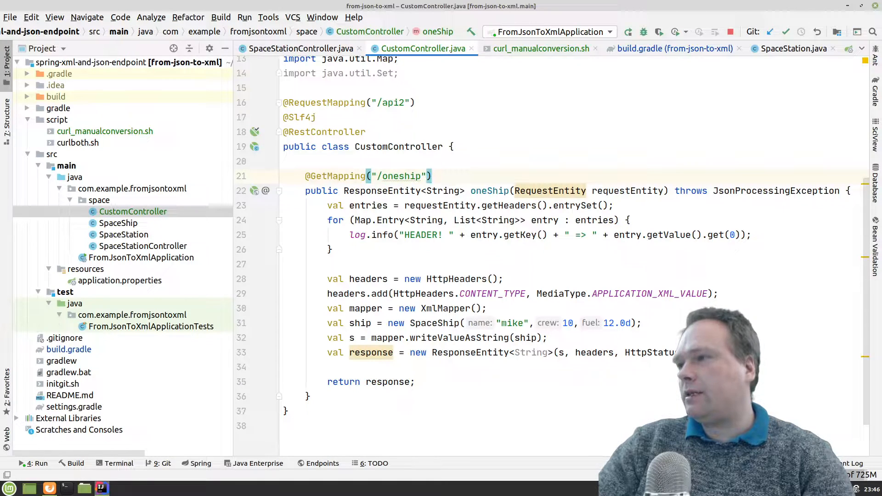
double_click(399, 176)
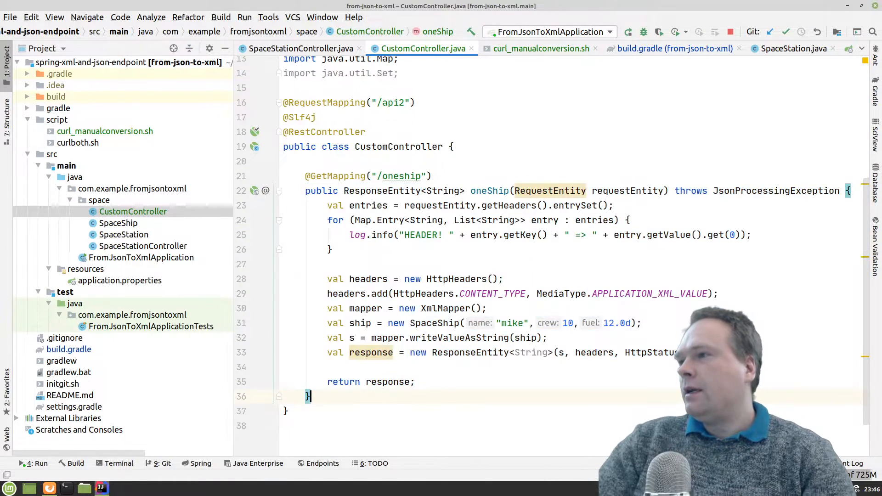
left_click(365, 176)
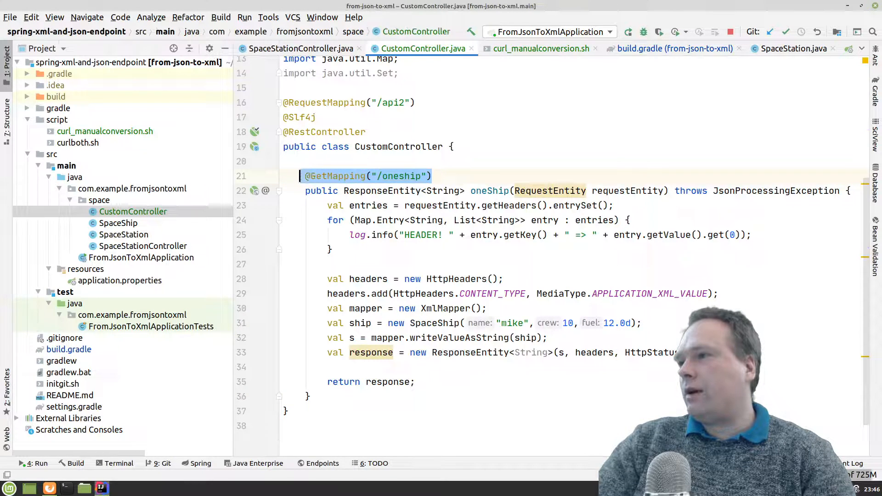
left_click(348, 102)
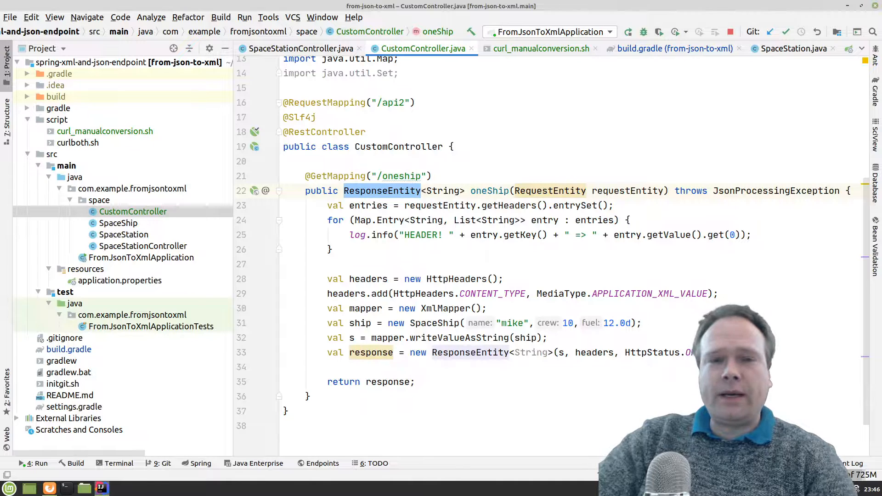
left_click(332, 249)
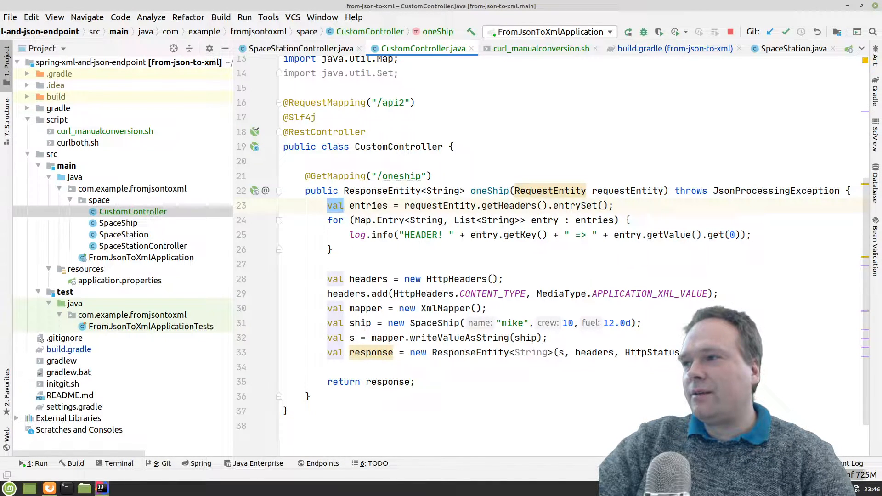
double_click(367, 205)
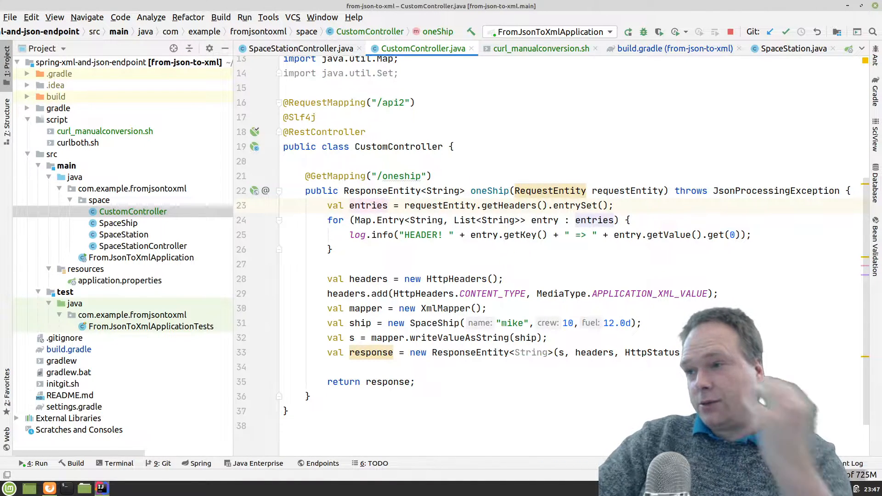
left_click(670, 48)
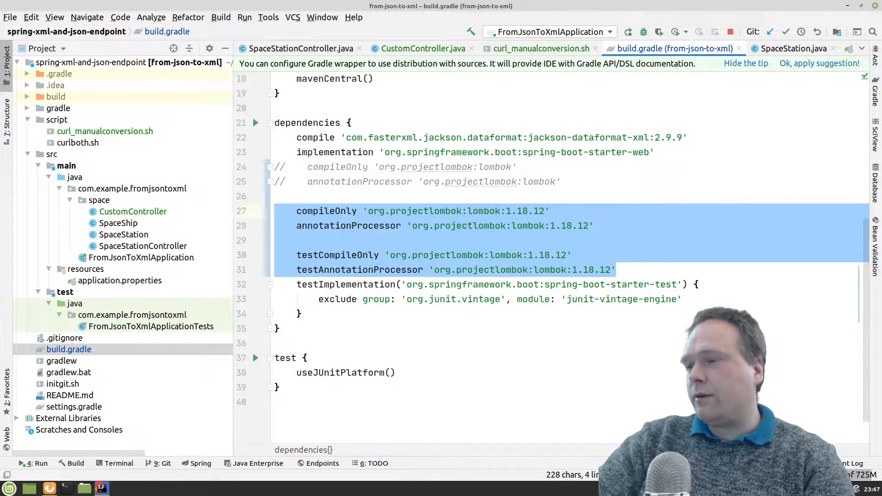
Return to the CustomController source and review the /api2/oneship endpoint code.
left_click(132, 211)
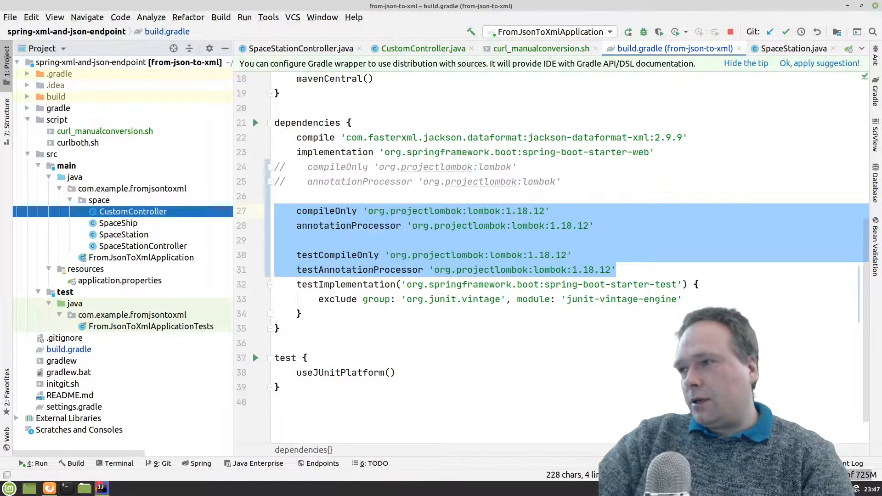
left_click(419, 49)
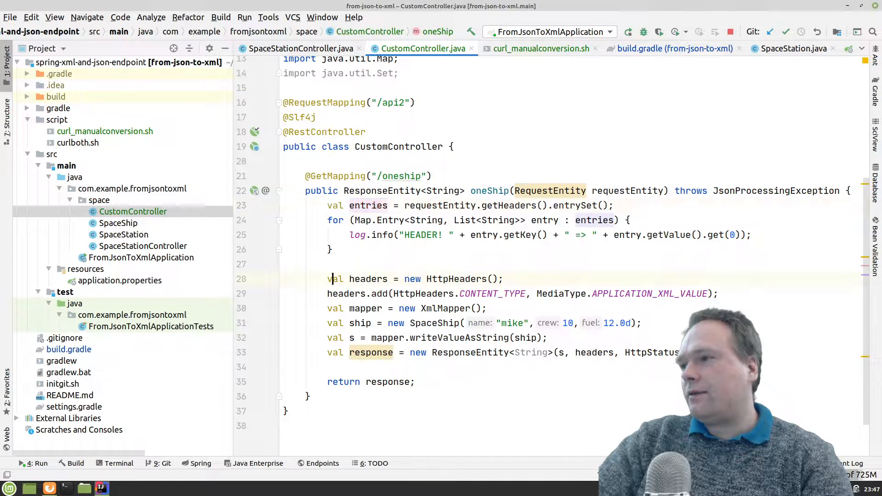
double_click(455, 278)
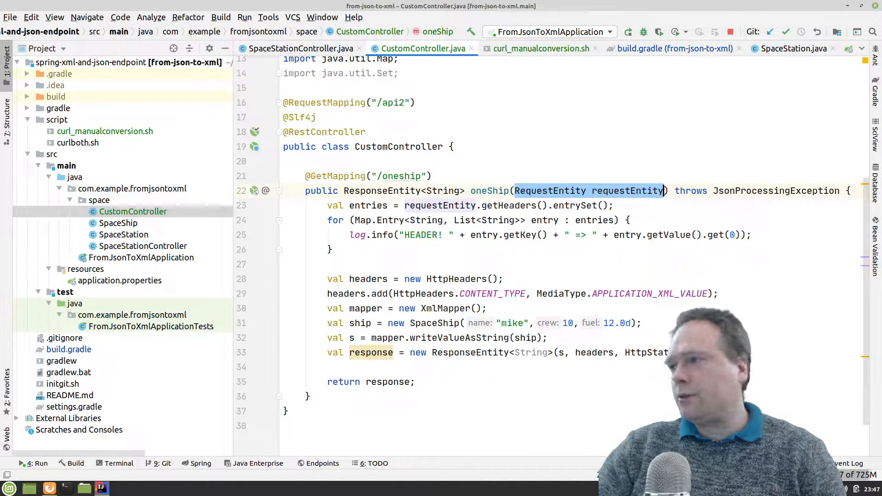
left_click(517, 191)
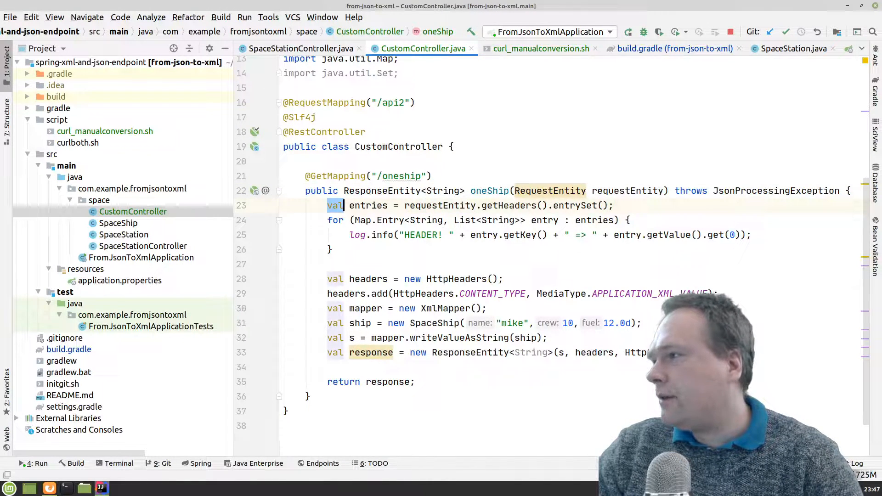
left_click(409, 205)
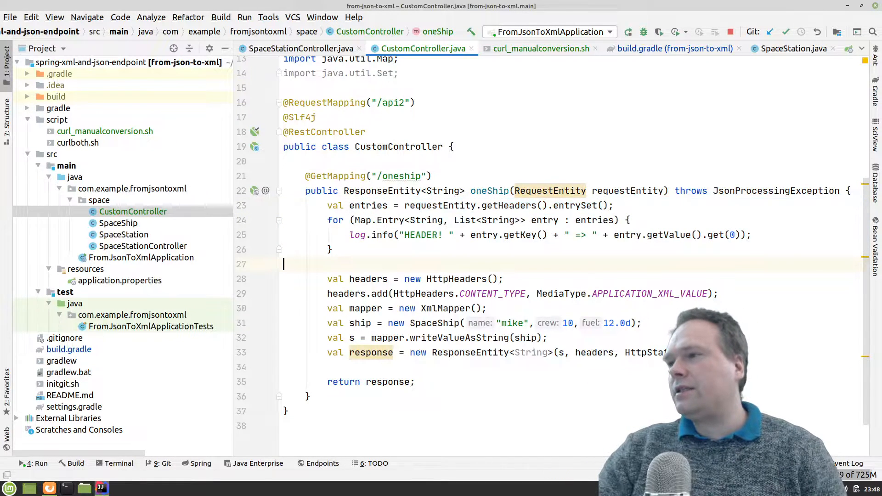
left_click(332, 279)
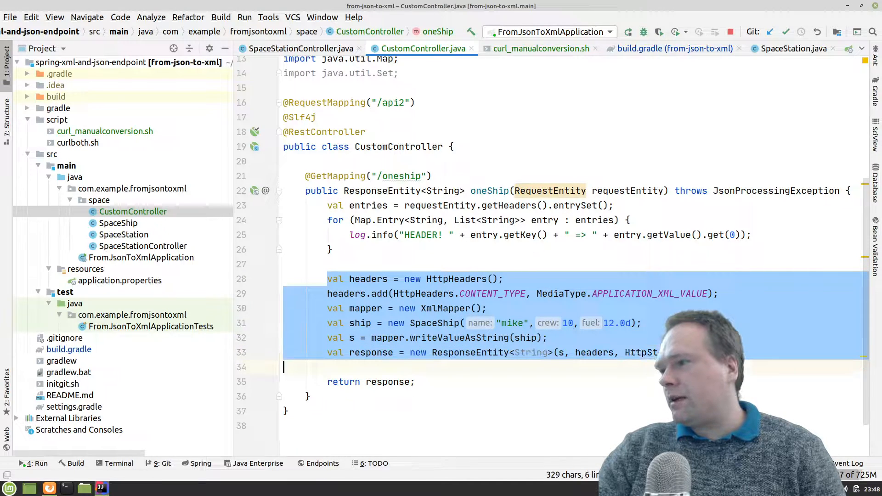
left_click(371, 352)
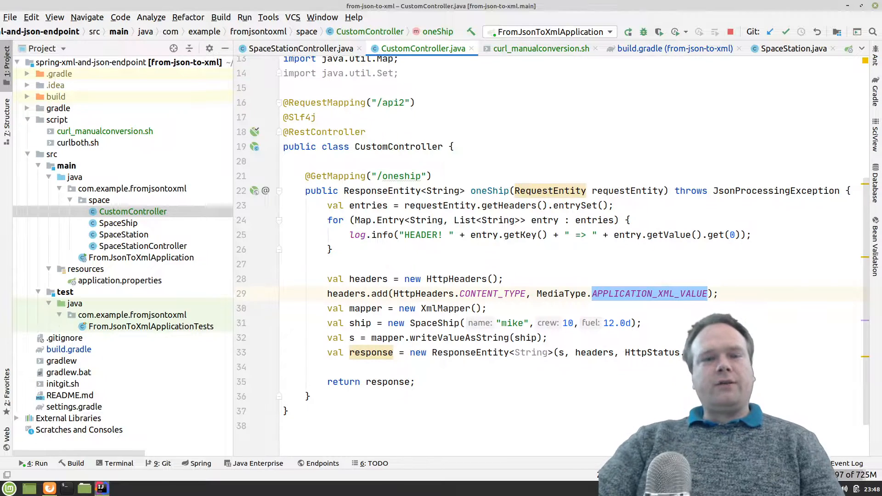
mouse_move(650, 293)
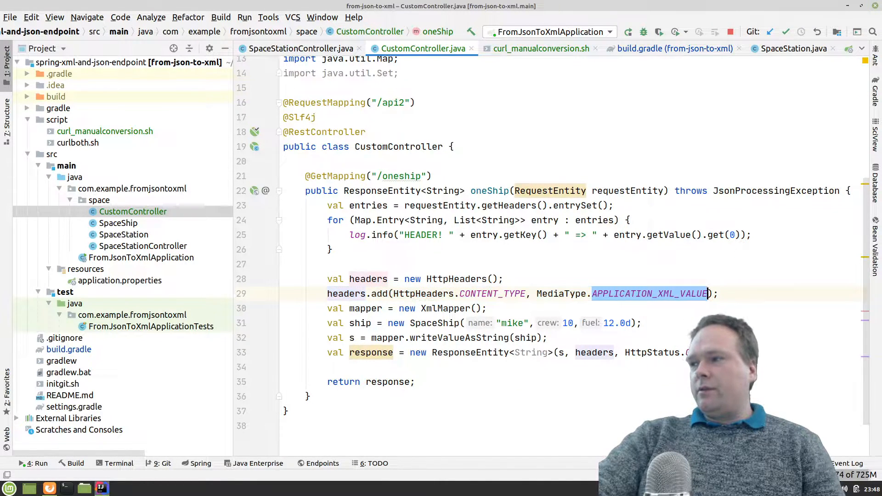
Walk through the oneShip method, highlighting the HttpStatus argument and response construction line.
left_click(487, 309)
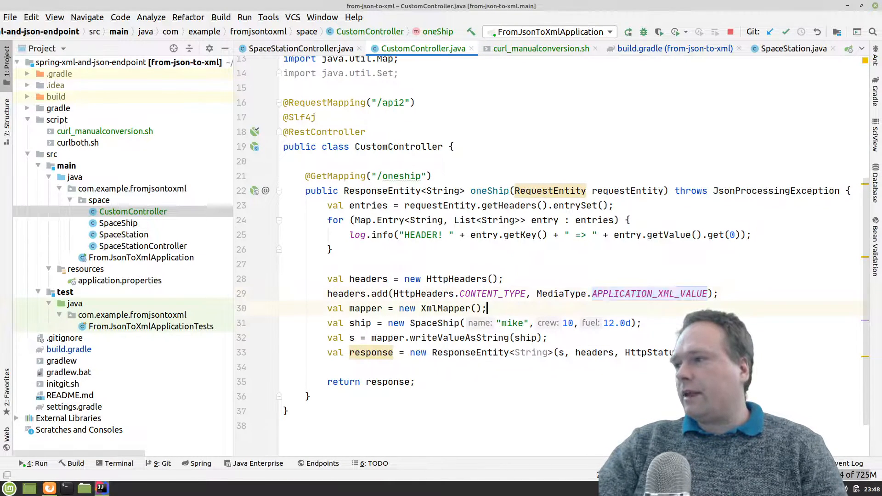
double_click(359, 308)
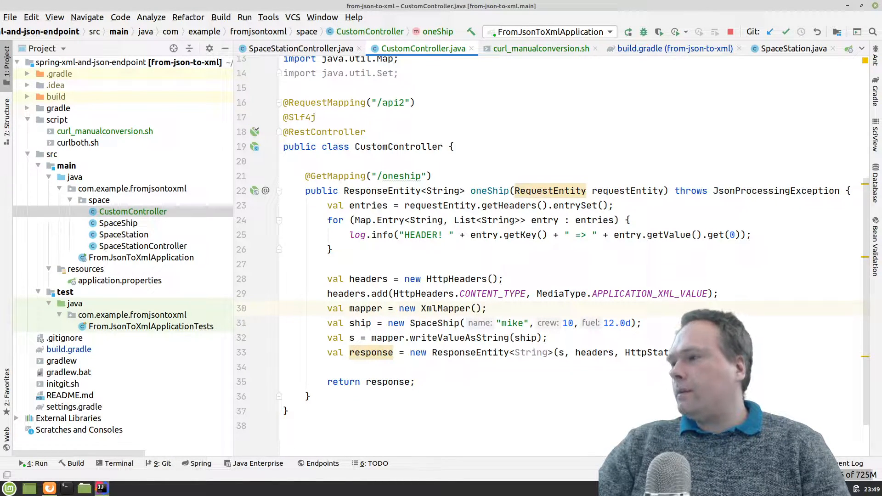
left_click(487, 309)
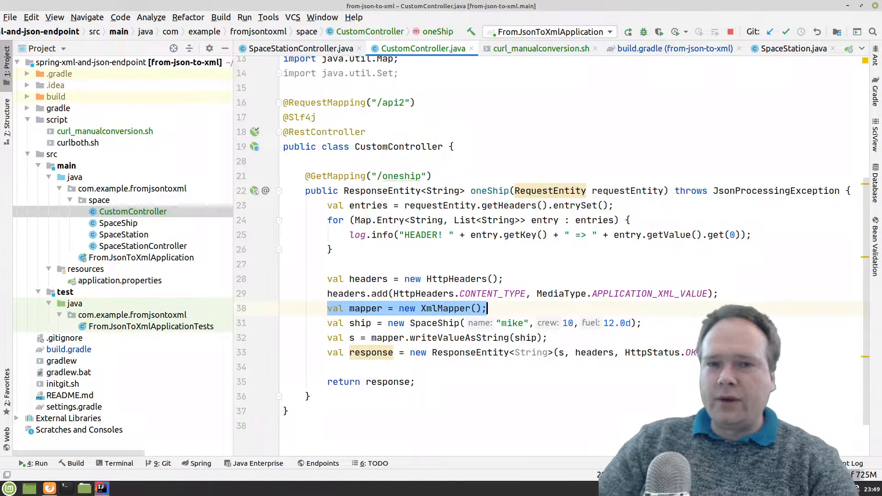
double_click(365, 309)
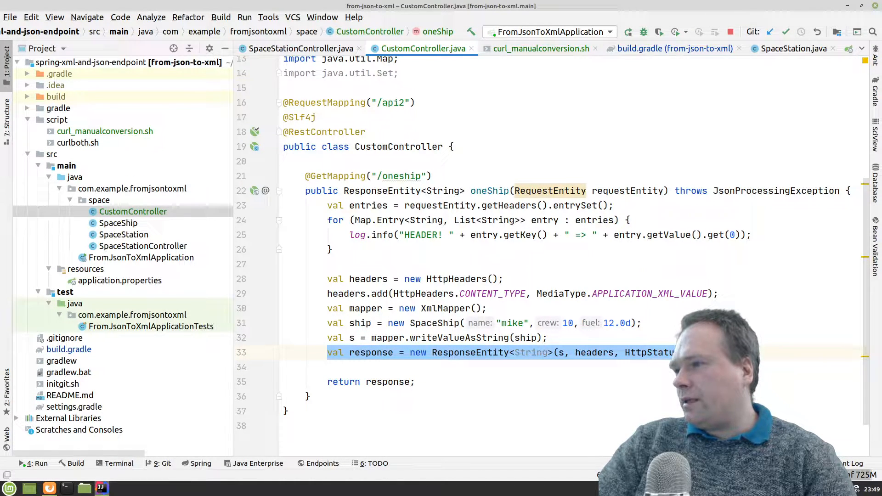
left_click(555, 353)
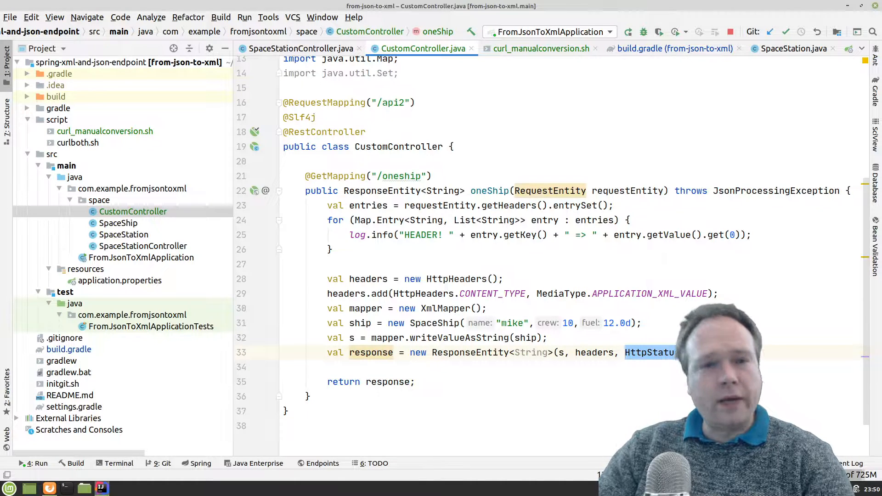
left_click(580, 352)
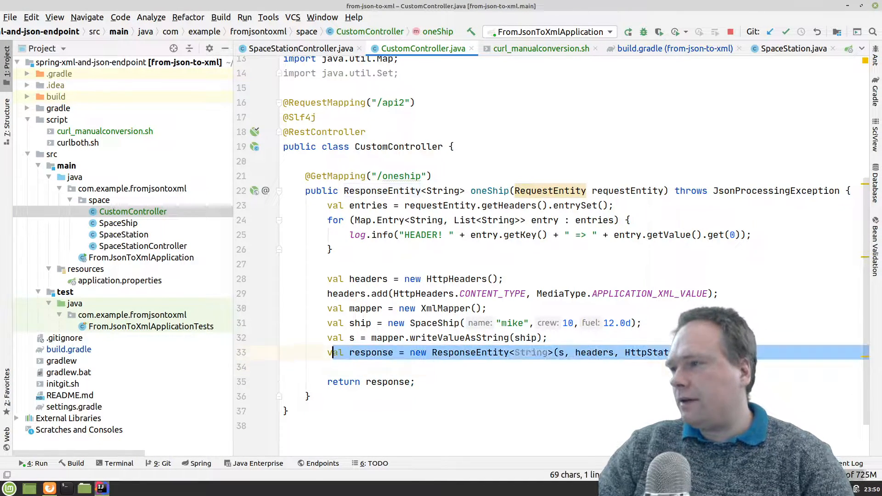
left_click(441, 323)
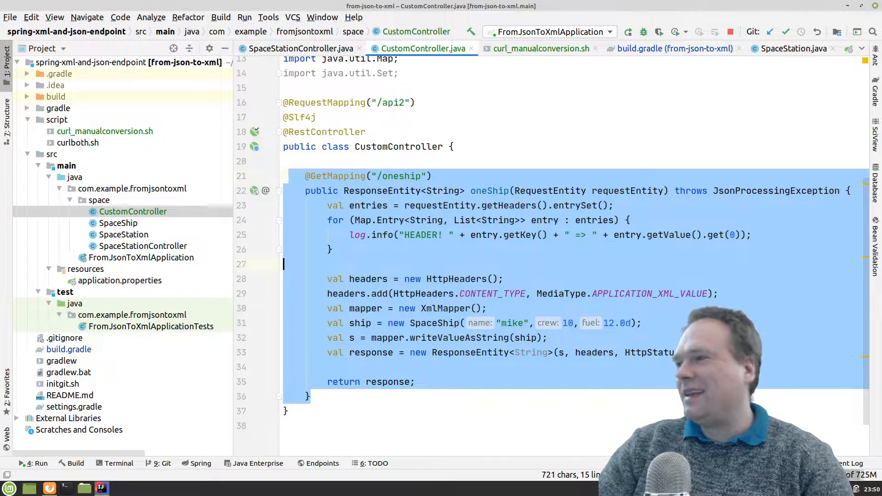
left_click(370, 352)
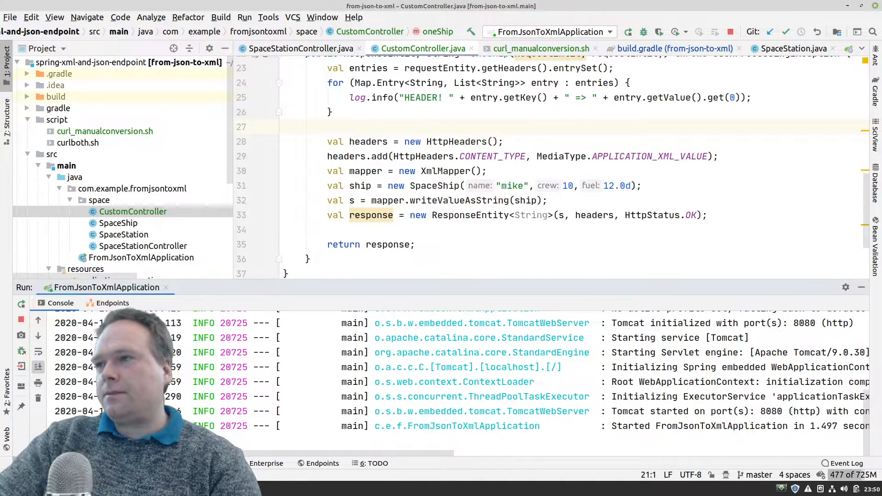
Run curl_manualconversion.sh so the terminal shows the SpaceShip XML with HTTP 200.
left_click(540, 49)
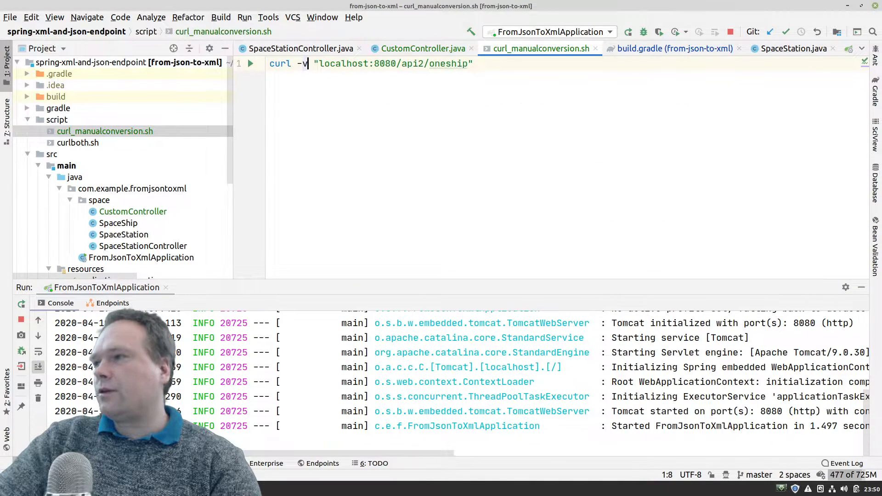
double_click(392, 63)
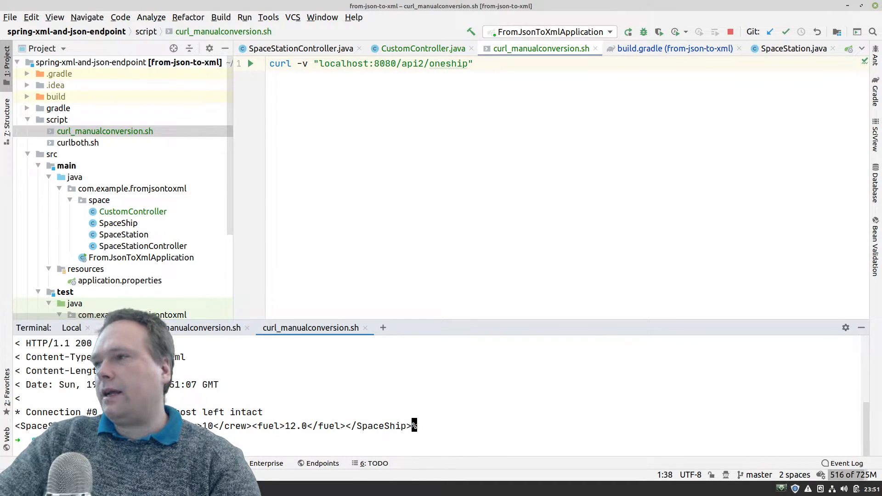
double_click(302, 64)
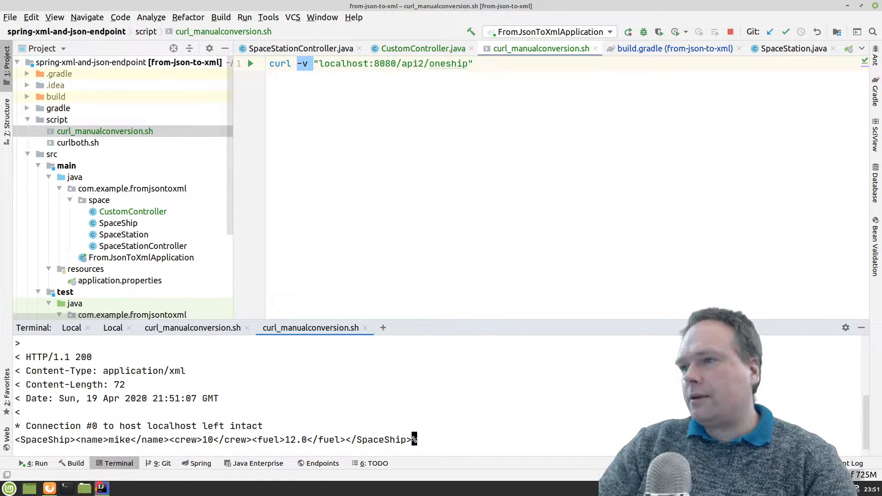
In CustomController, comment out the XML header and XmlMapper lines and add val s = ship.toString();.
left_click(419, 48)
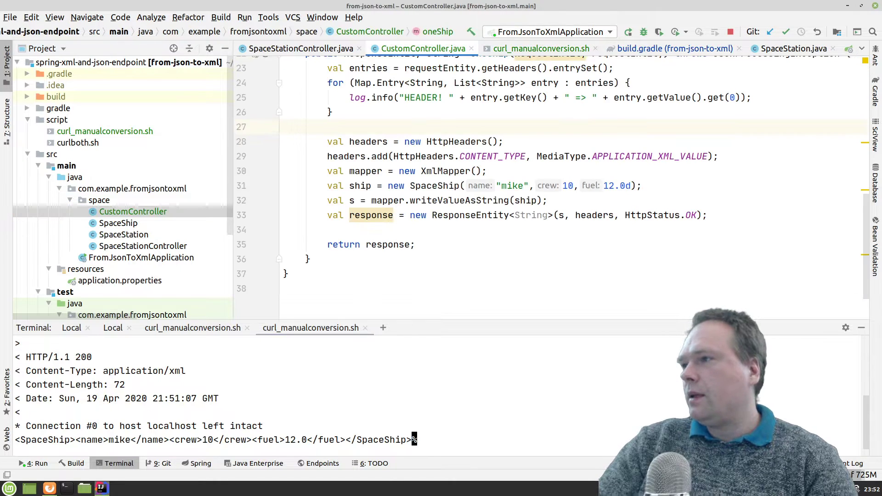
scroll("up", 3)
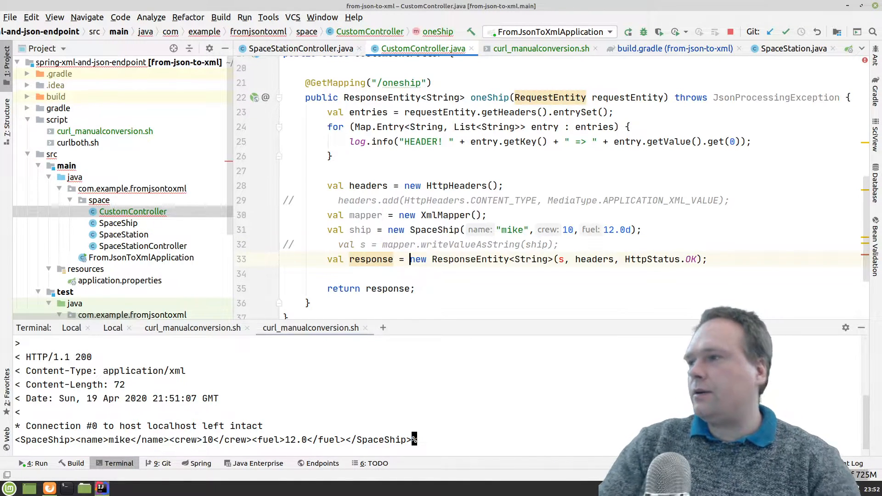
key("Return")
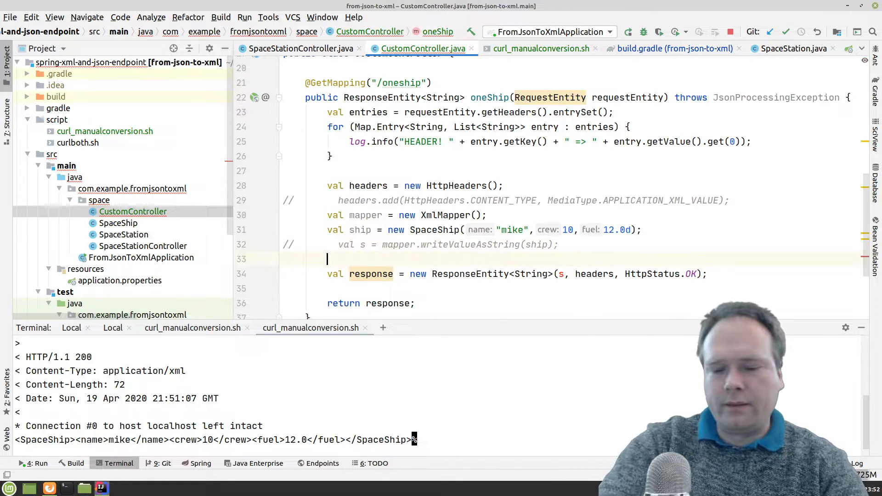
type("val s =")
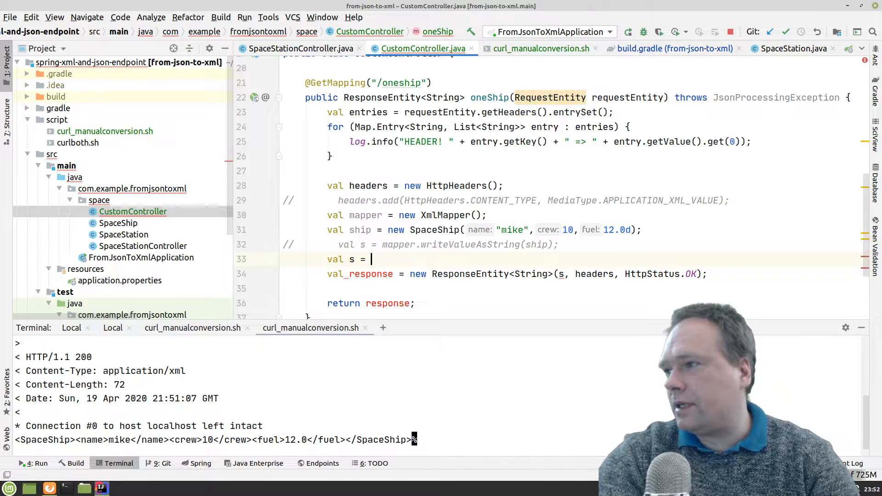
type("ship.to")
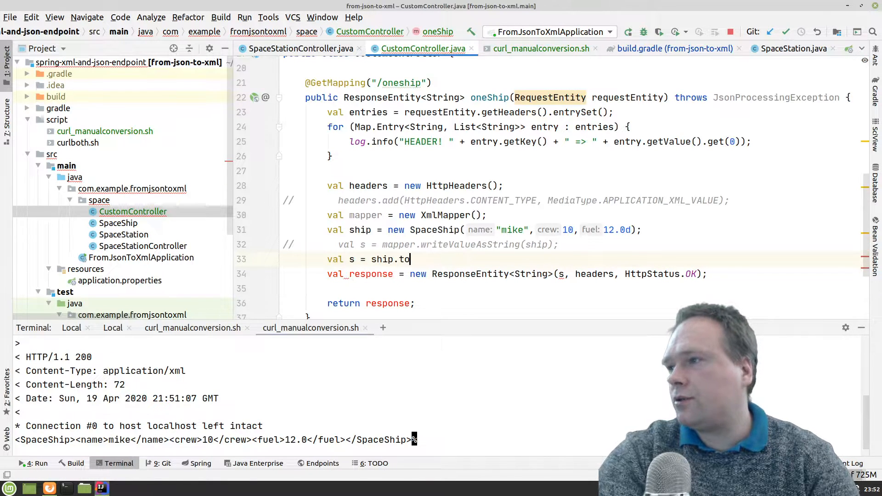
type("String();")
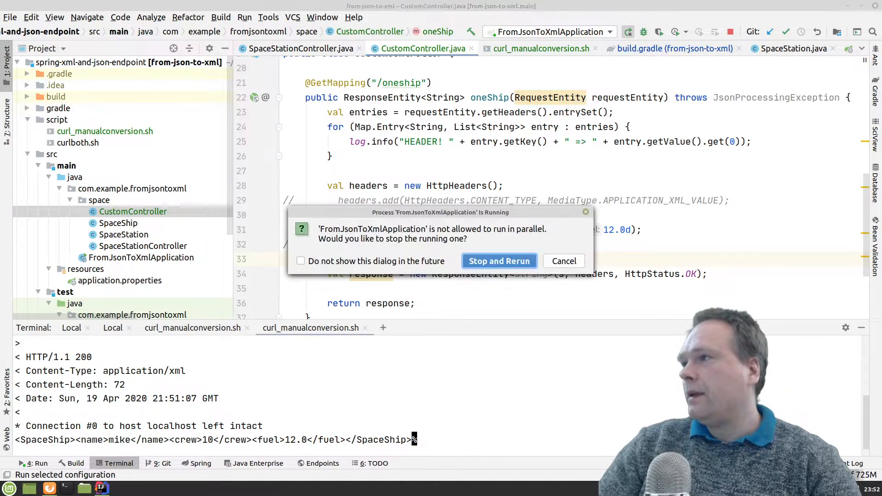
Confirm Stop and Rerun, wait for Tomcat to start, and reopen curl_manualconversion.sh.
left_click(498, 260)
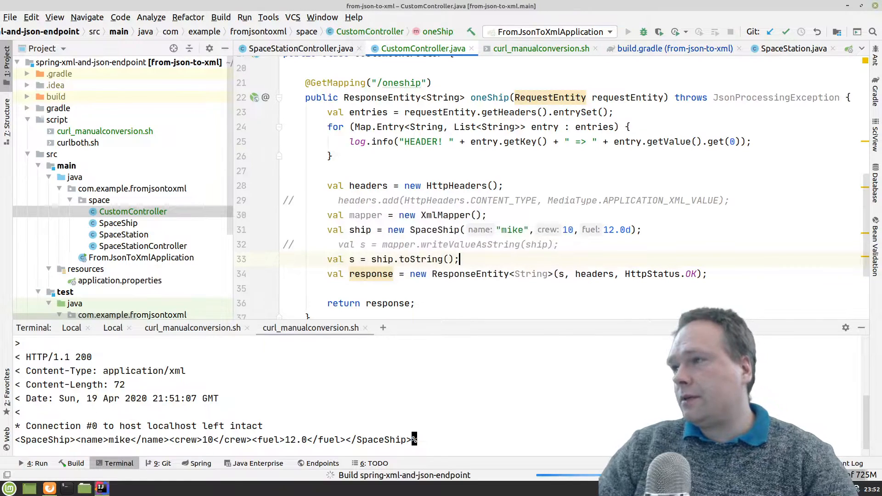
left_click(627, 32)
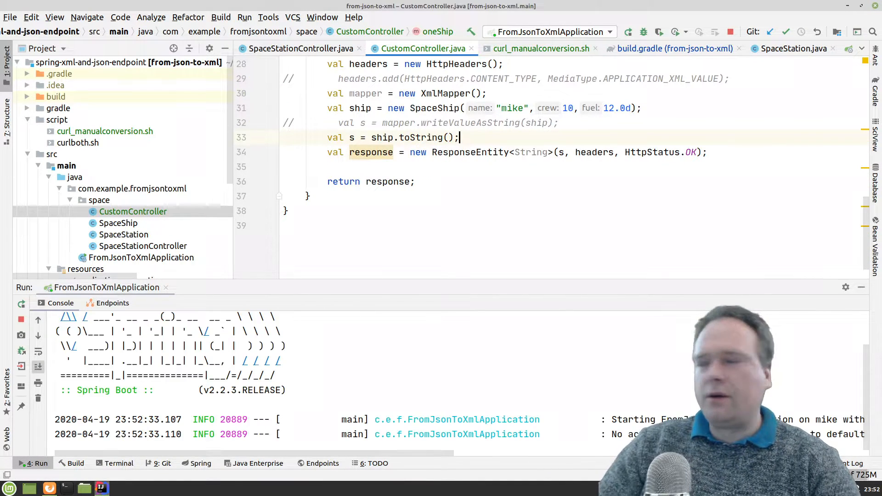
scroll("down", 3)
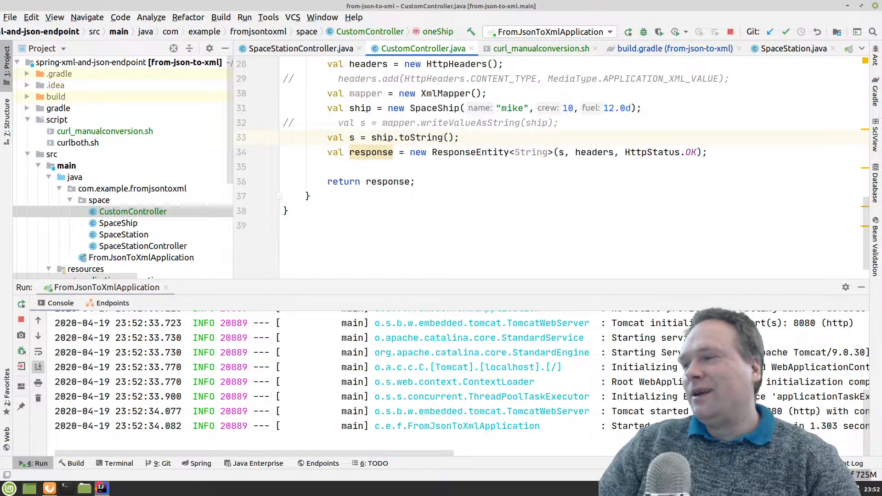
left_click(284, 167)
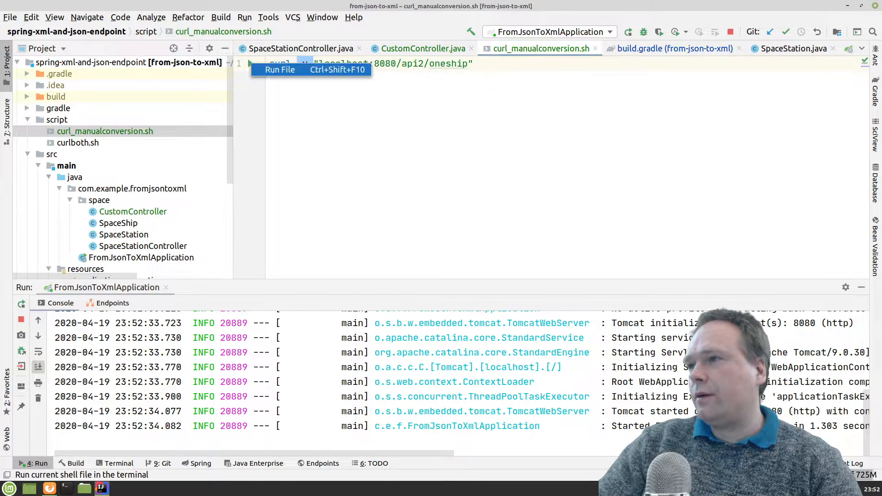
Run the curl script via Run File and scroll to the text/plain SpaceShip(name=mike, crew=10, fuel=12.0) body.
left_click(279, 69)
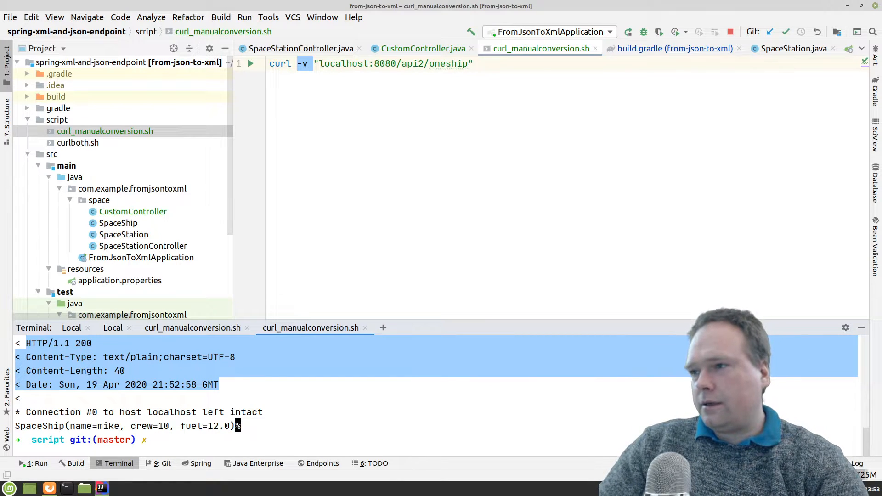
left_click(35, 463)
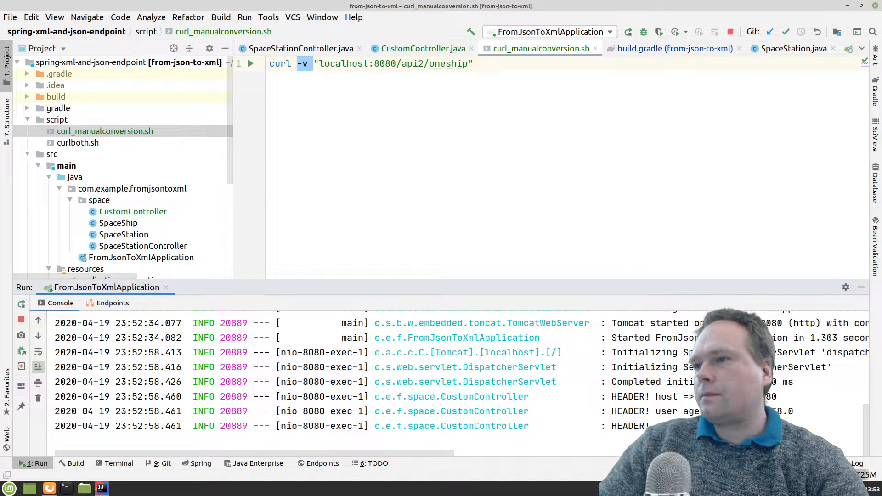
left_click(105, 131)
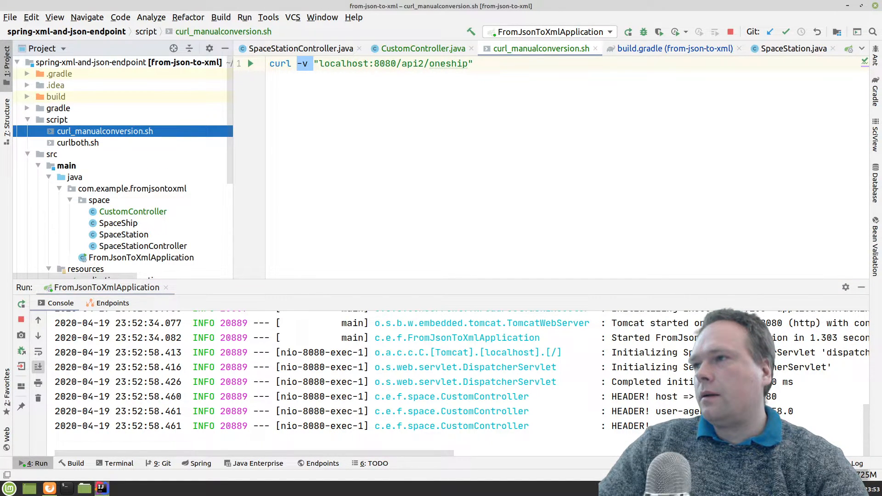
left_click(119, 463)
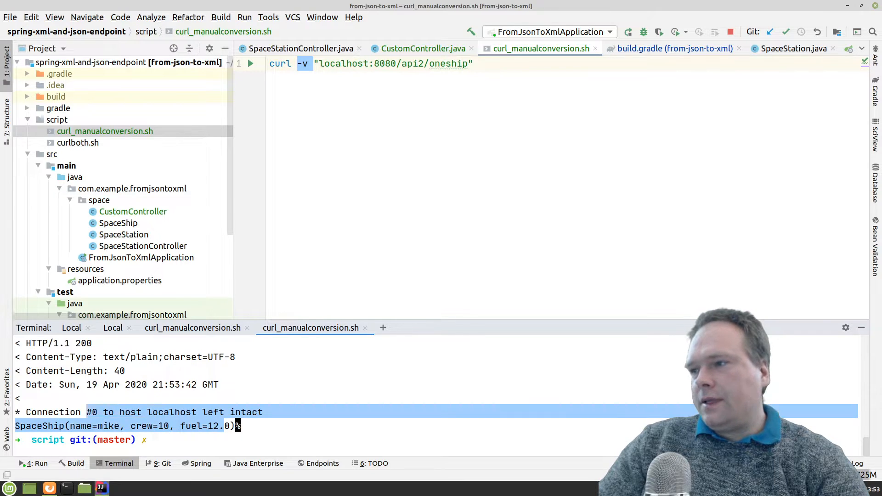
scroll("up", 3)
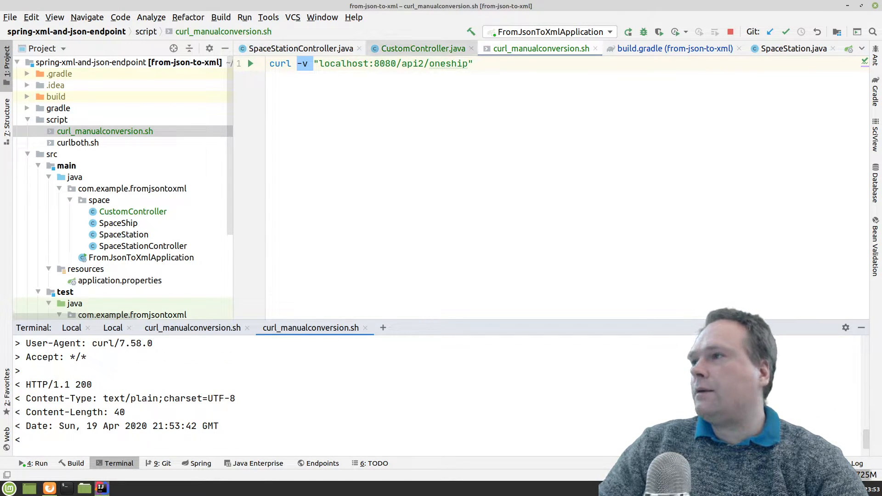
Uncomment the headers.add XML line and comment out val s = ship.toString() with Ctrl+/.
left_click(422, 48)
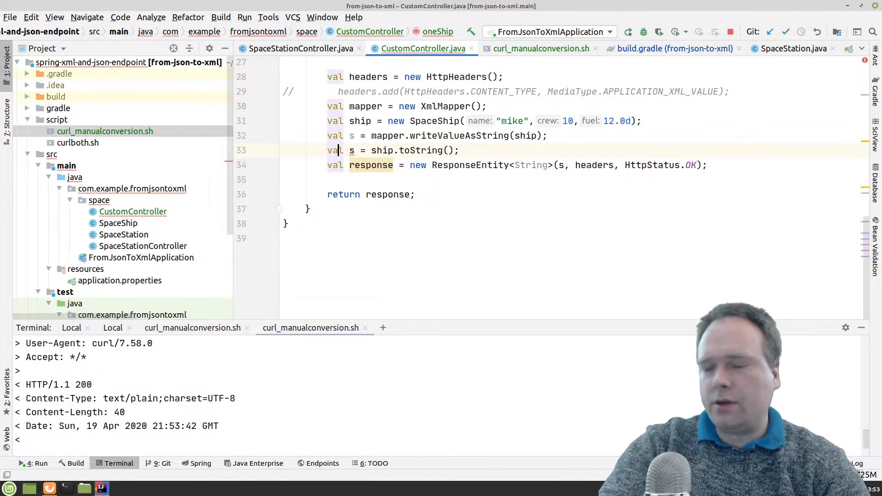
key("ctrl+slash")
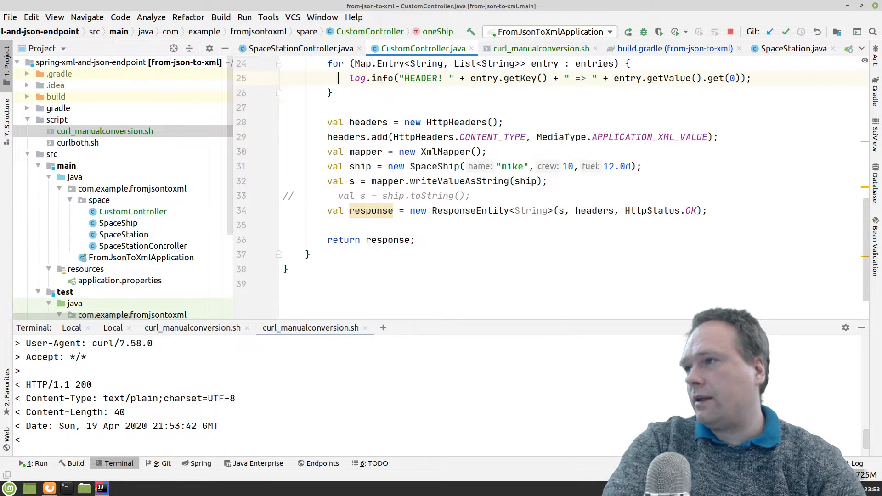
scroll("up", 3)
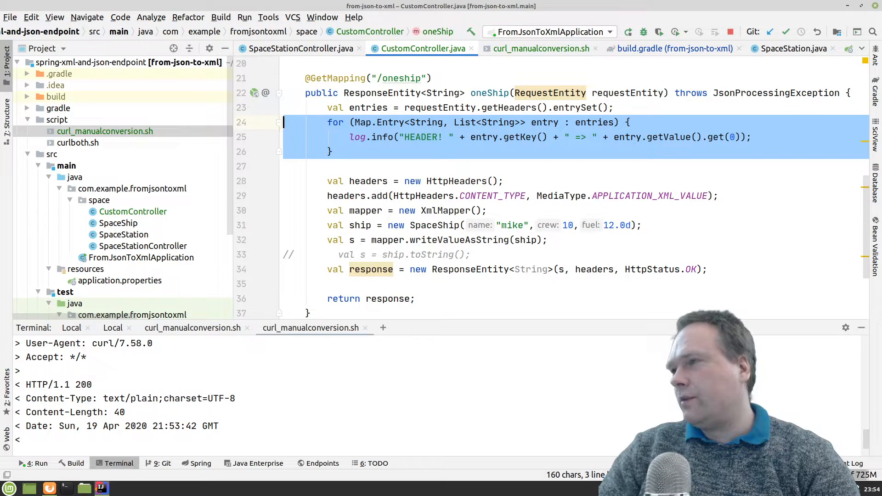
Inspect the HEADER! log lines (host, user-agent curl/7.58.0, accept) in the Run window, then reopen the curl script.
left_click(36, 463)
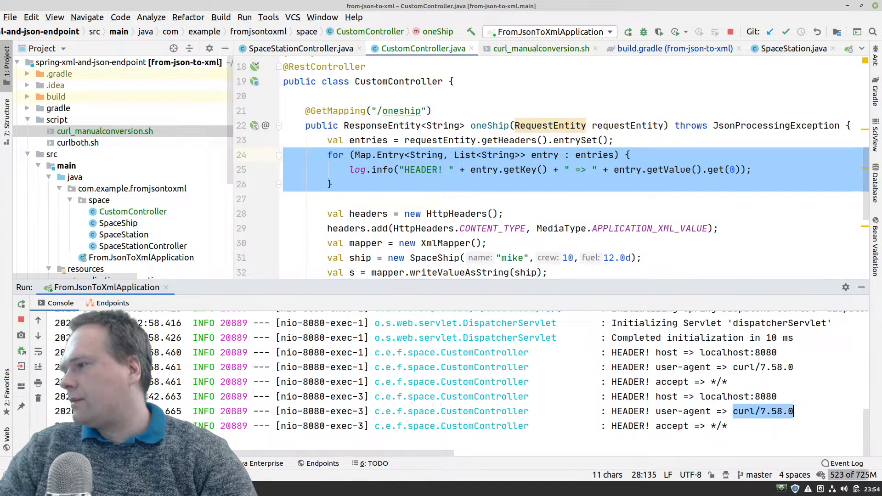
left_click(685, 426)
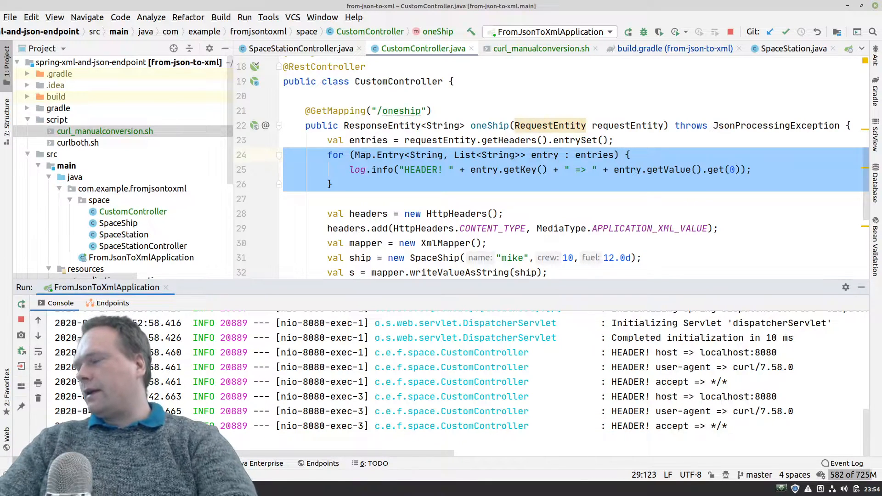
double_click(667, 425)
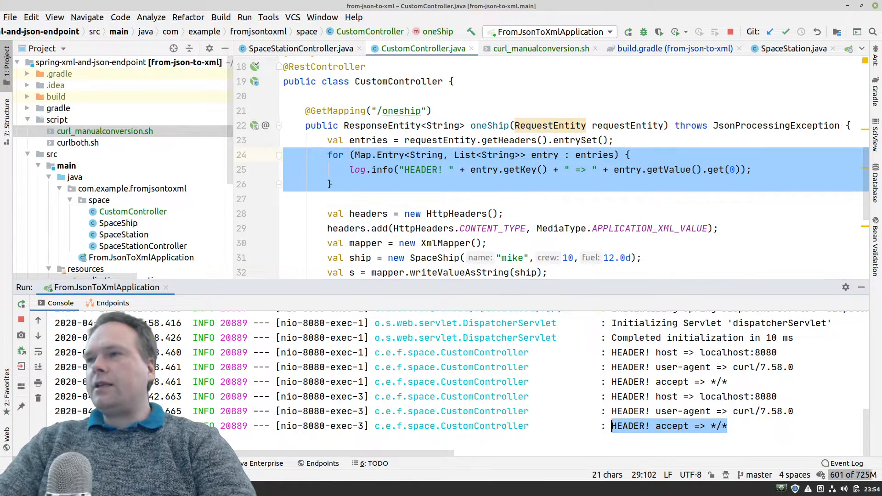
left_click(539, 48)
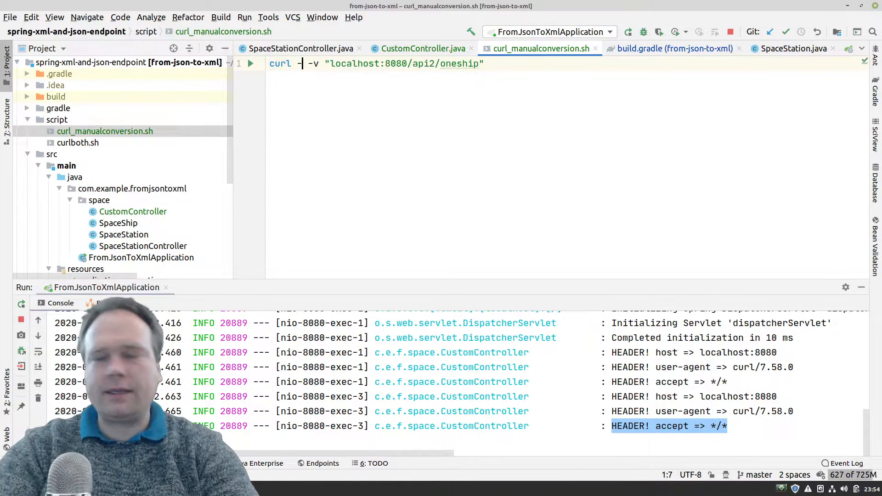
Add -H "MyCoolHeader: SomeCoolValue" to the curl command.
type("-H \"\"")
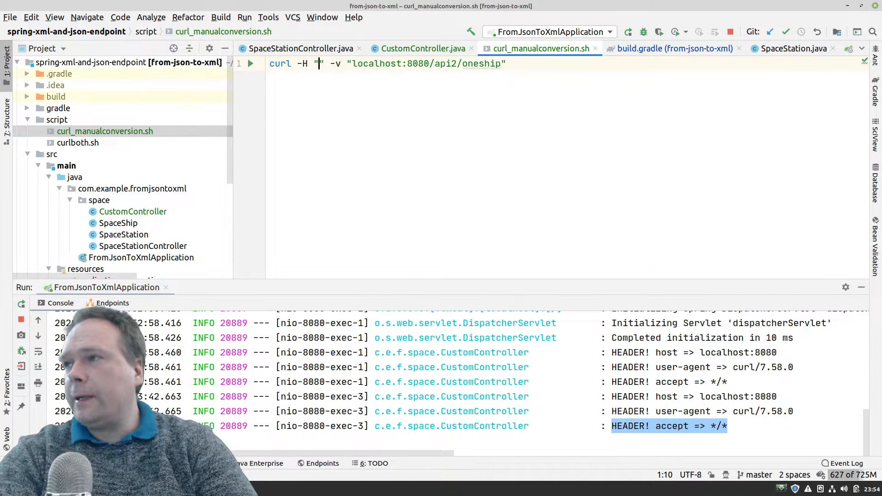
type("My")
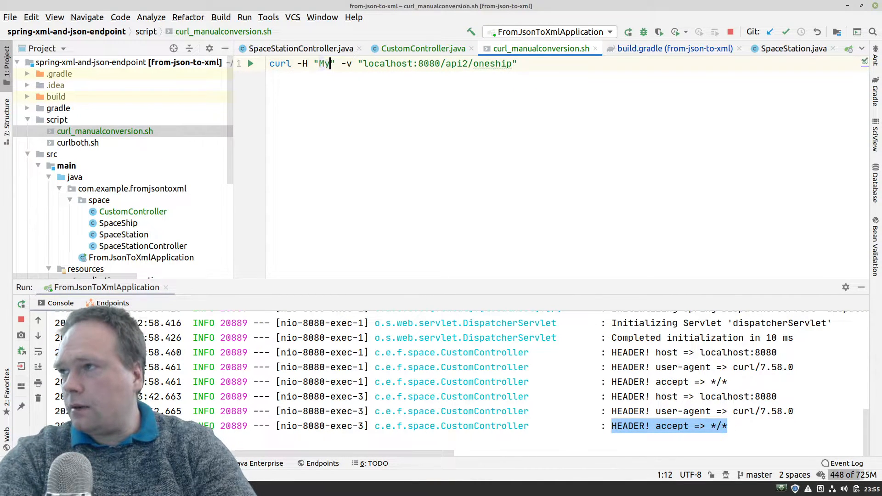
type("CoolH")
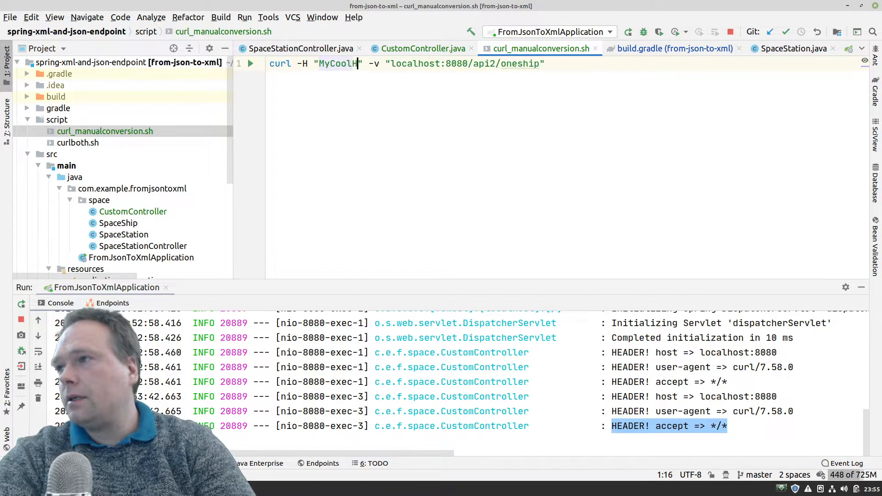
type("eader:")
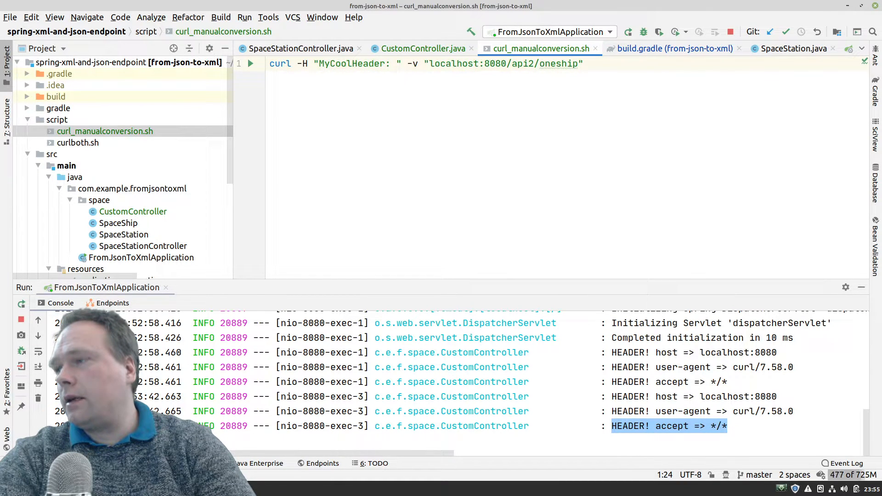
type("Some")
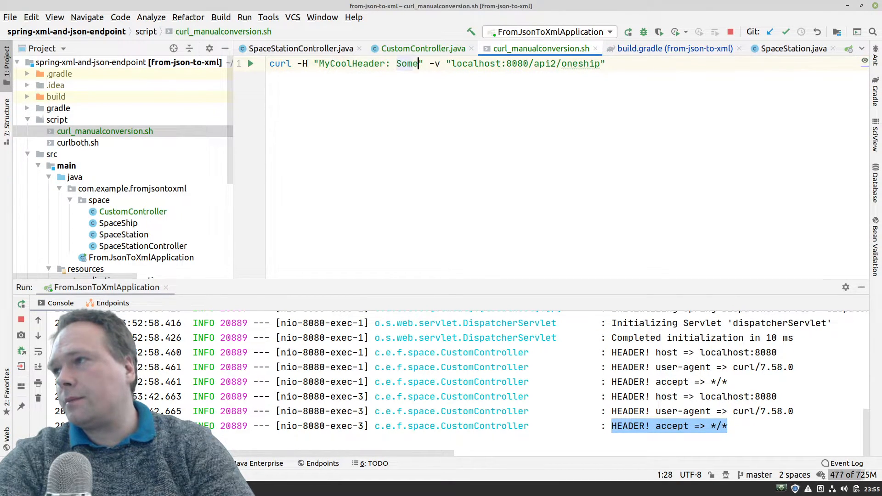
type("CoolValue")
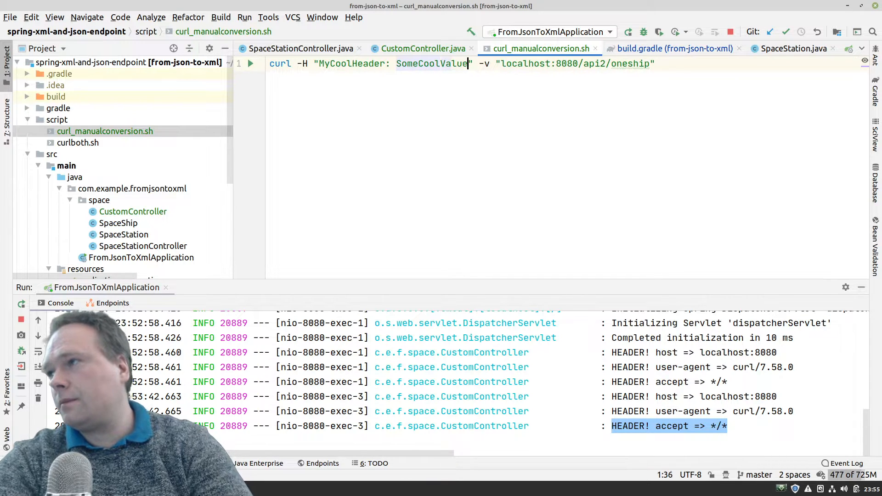
Rerun the script with Run File and get HTTP 200 with a SpaceShip body.
left_click(250, 63)
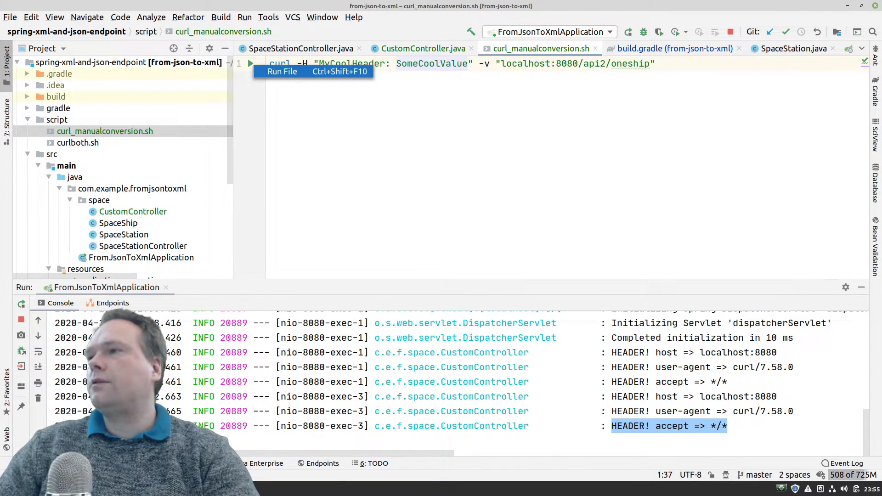
left_click(282, 72)
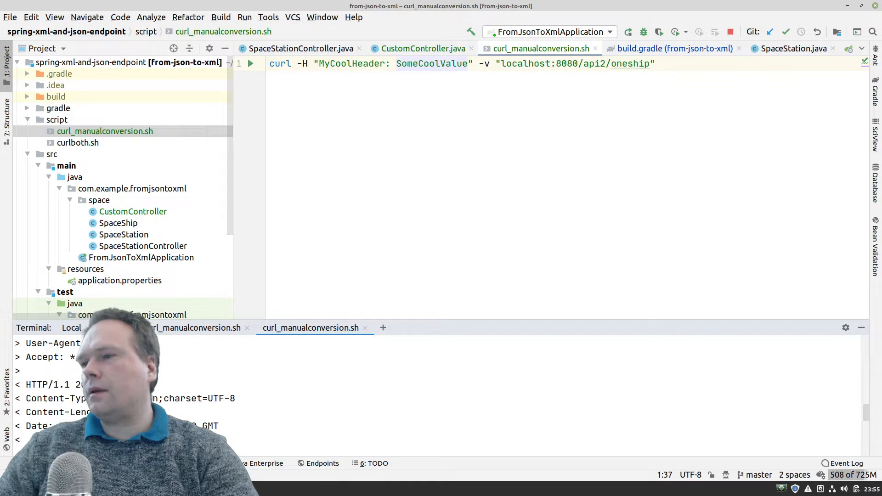
scroll("down", 3)
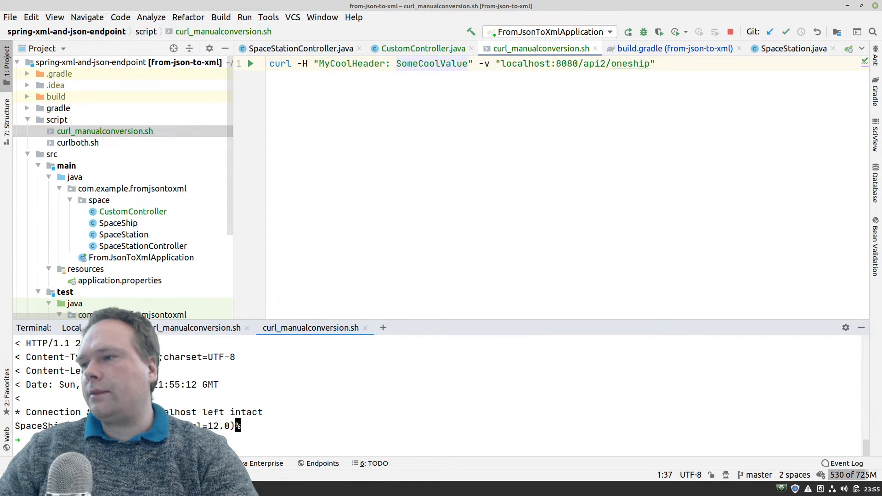